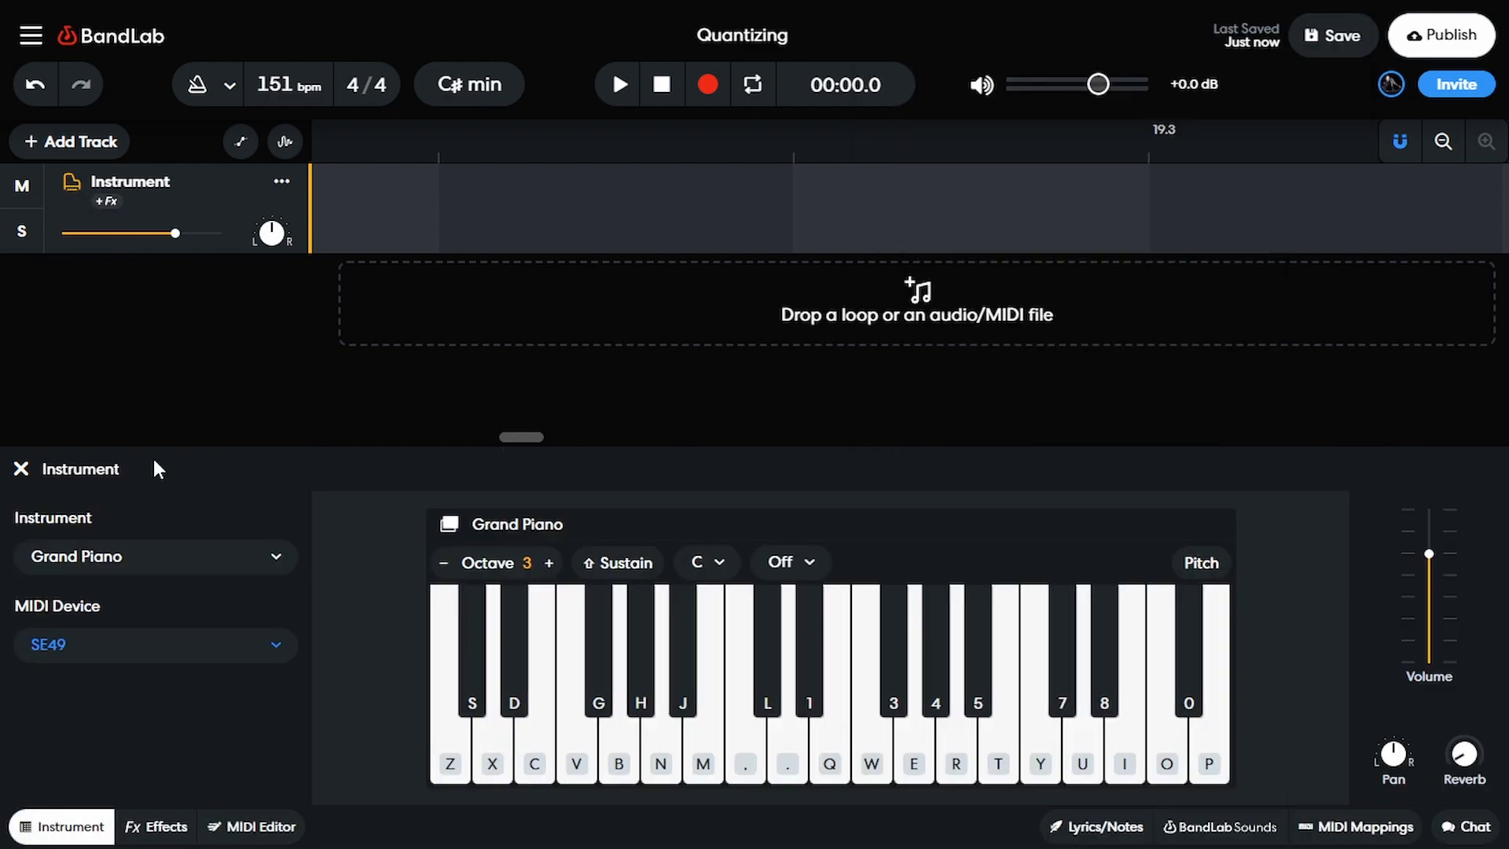
# Switch the instrument track's sound to LoFi Piano from the Keyboards list.
pyautogui.click(154, 556)
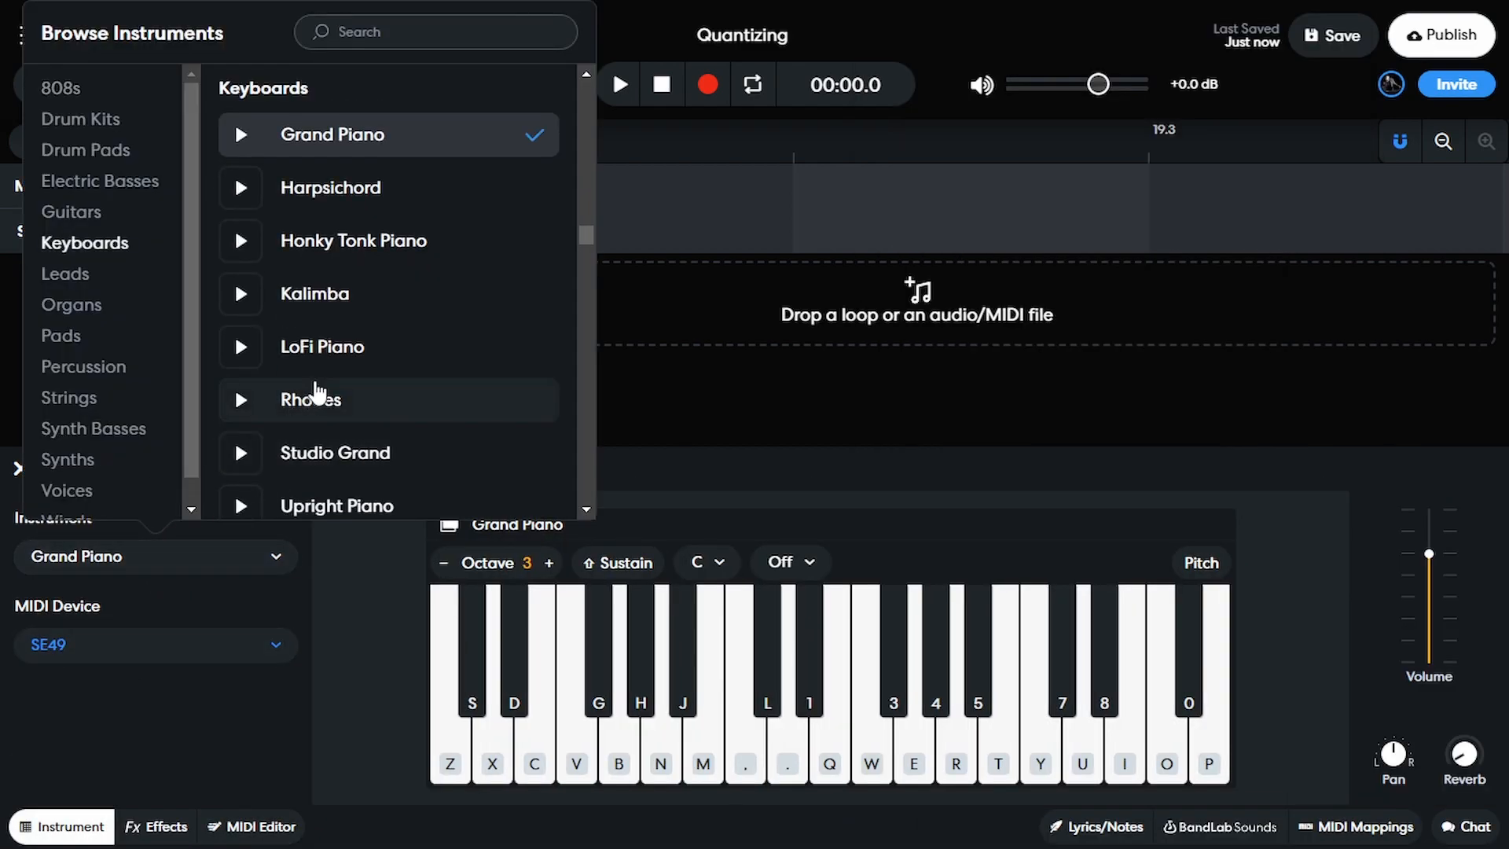
pyautogui.moveTo(382, 352)
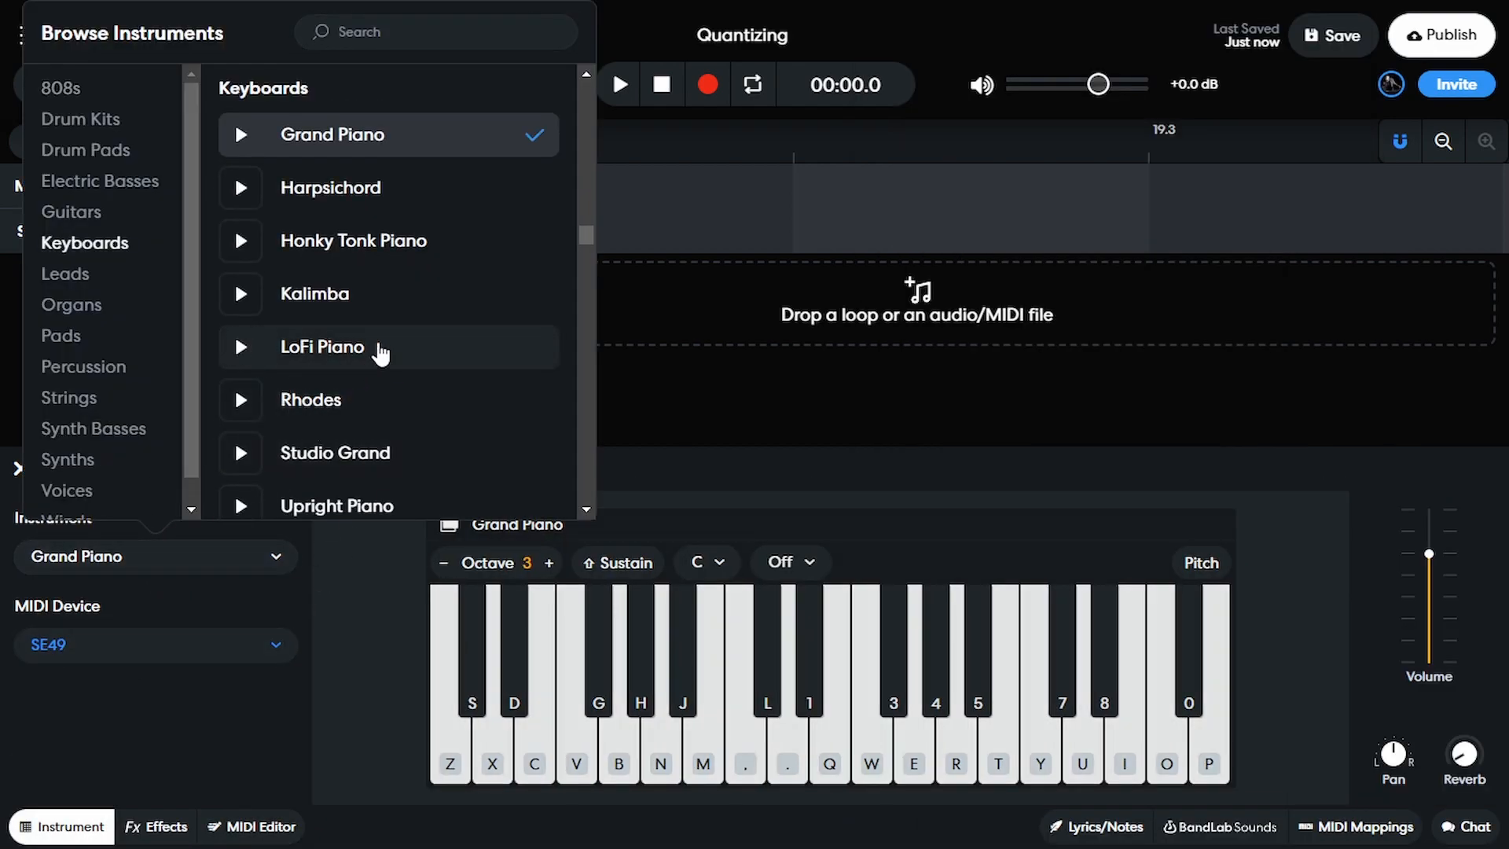
pyautogui.click(322, 346)
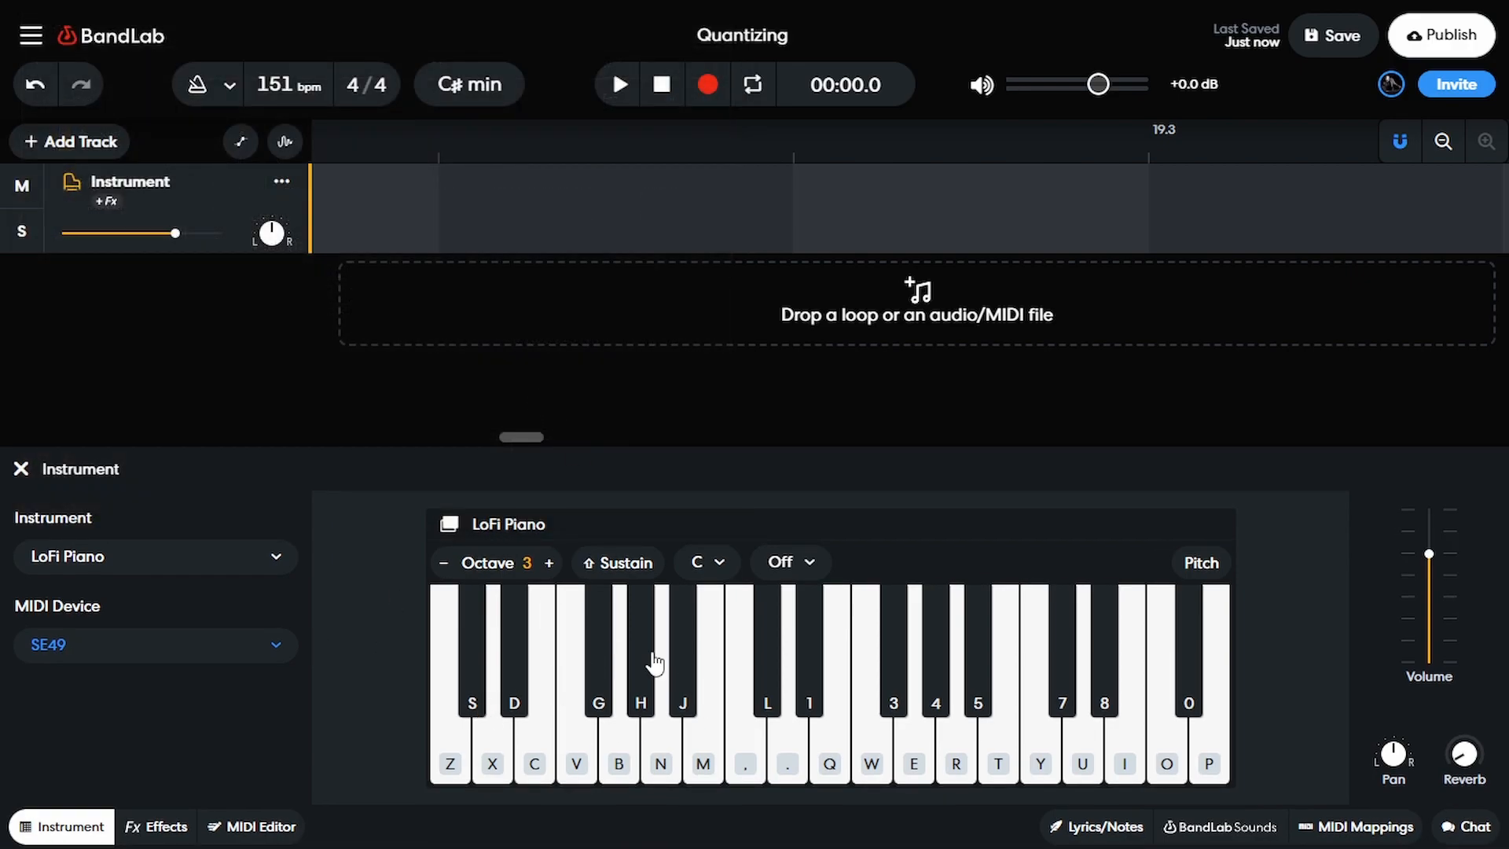
pyautogui.moveTo(308, 243)
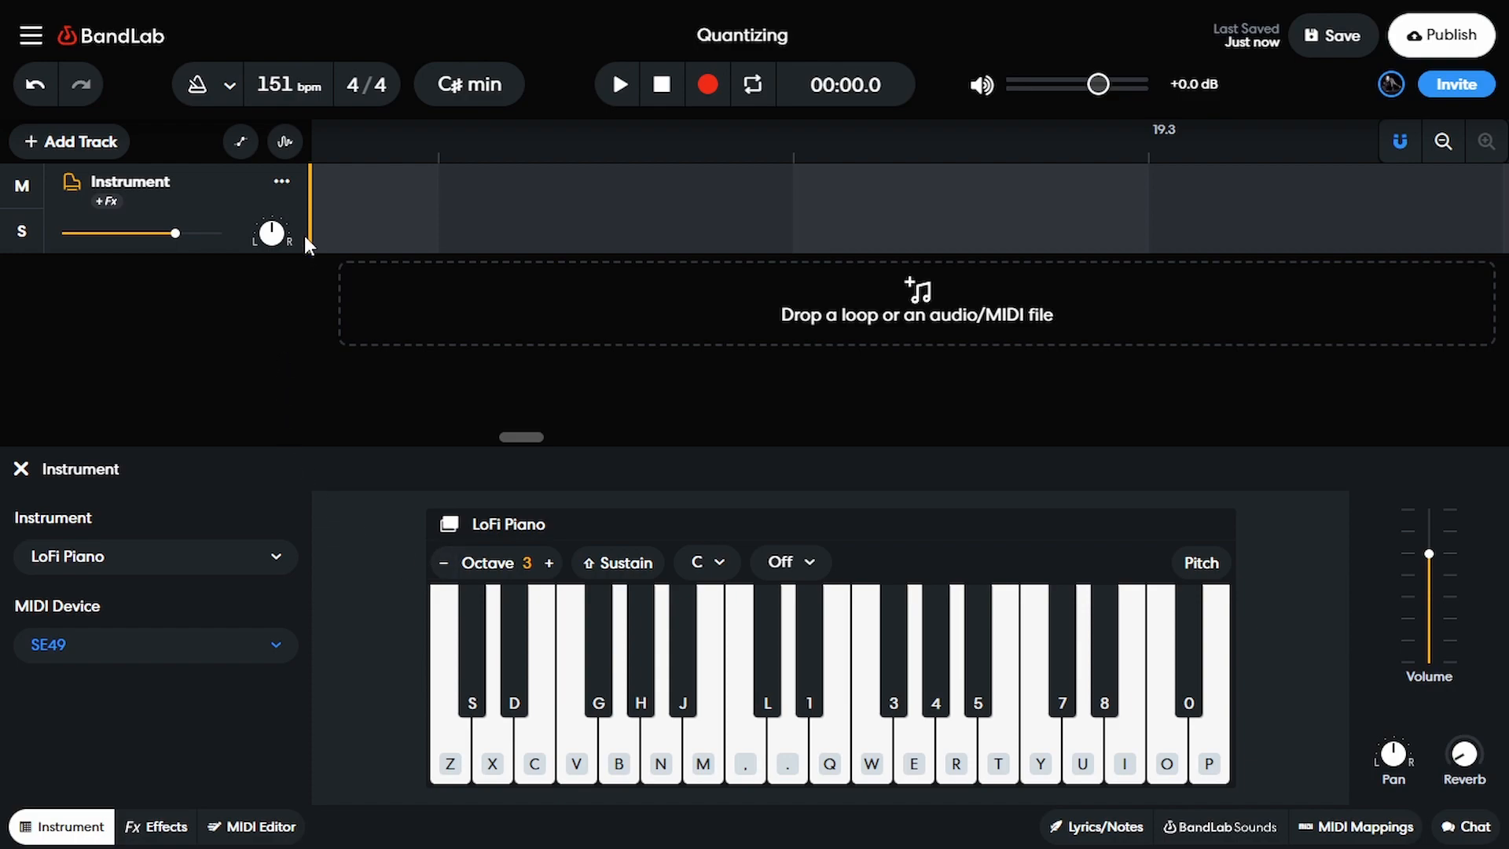
pyautogui.moveTo(281, 182)
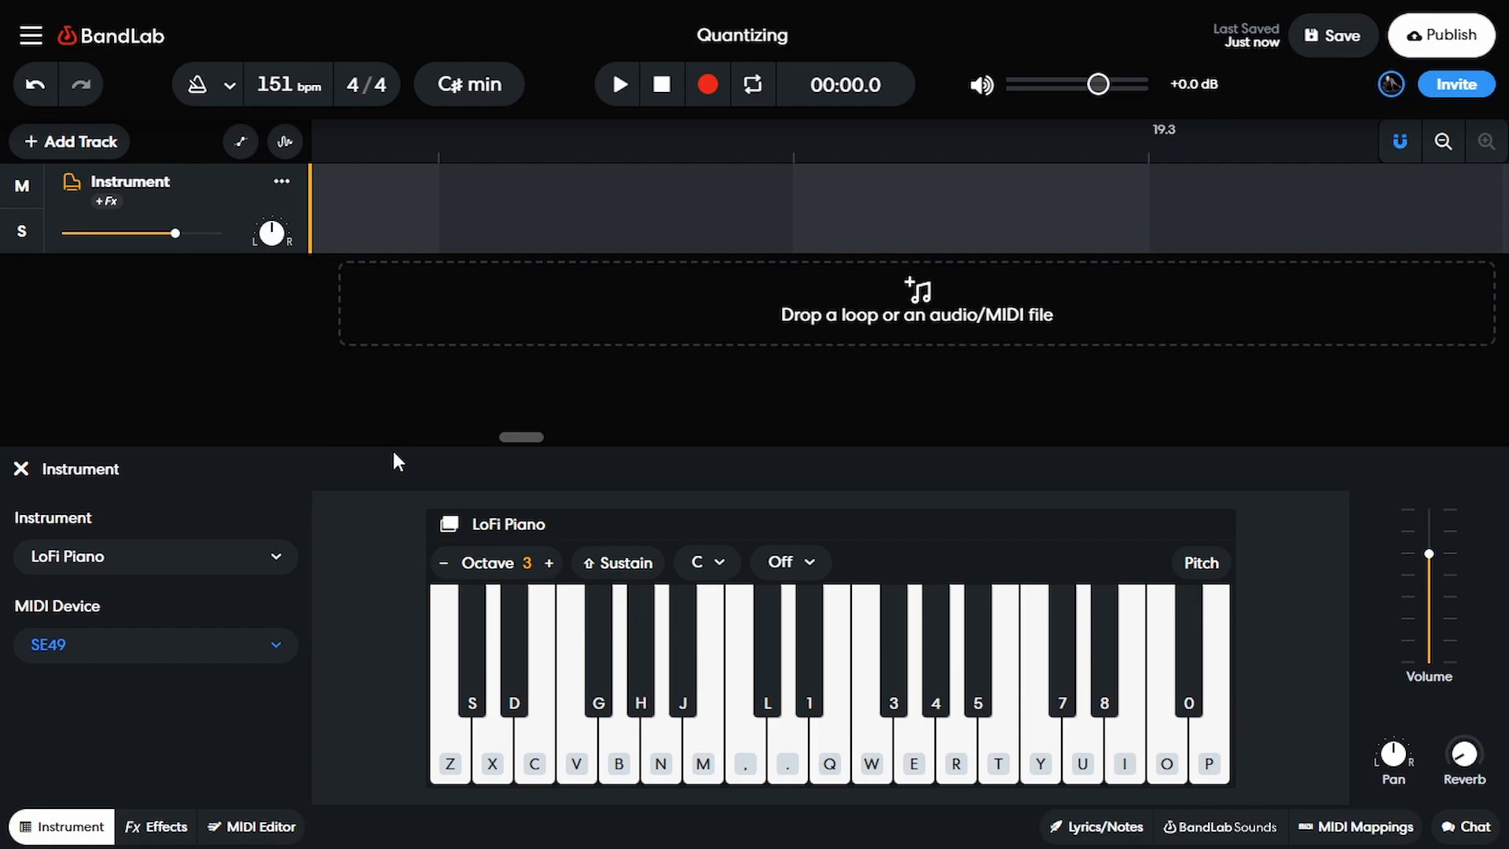
pyautogui.moveTo(320, 214)
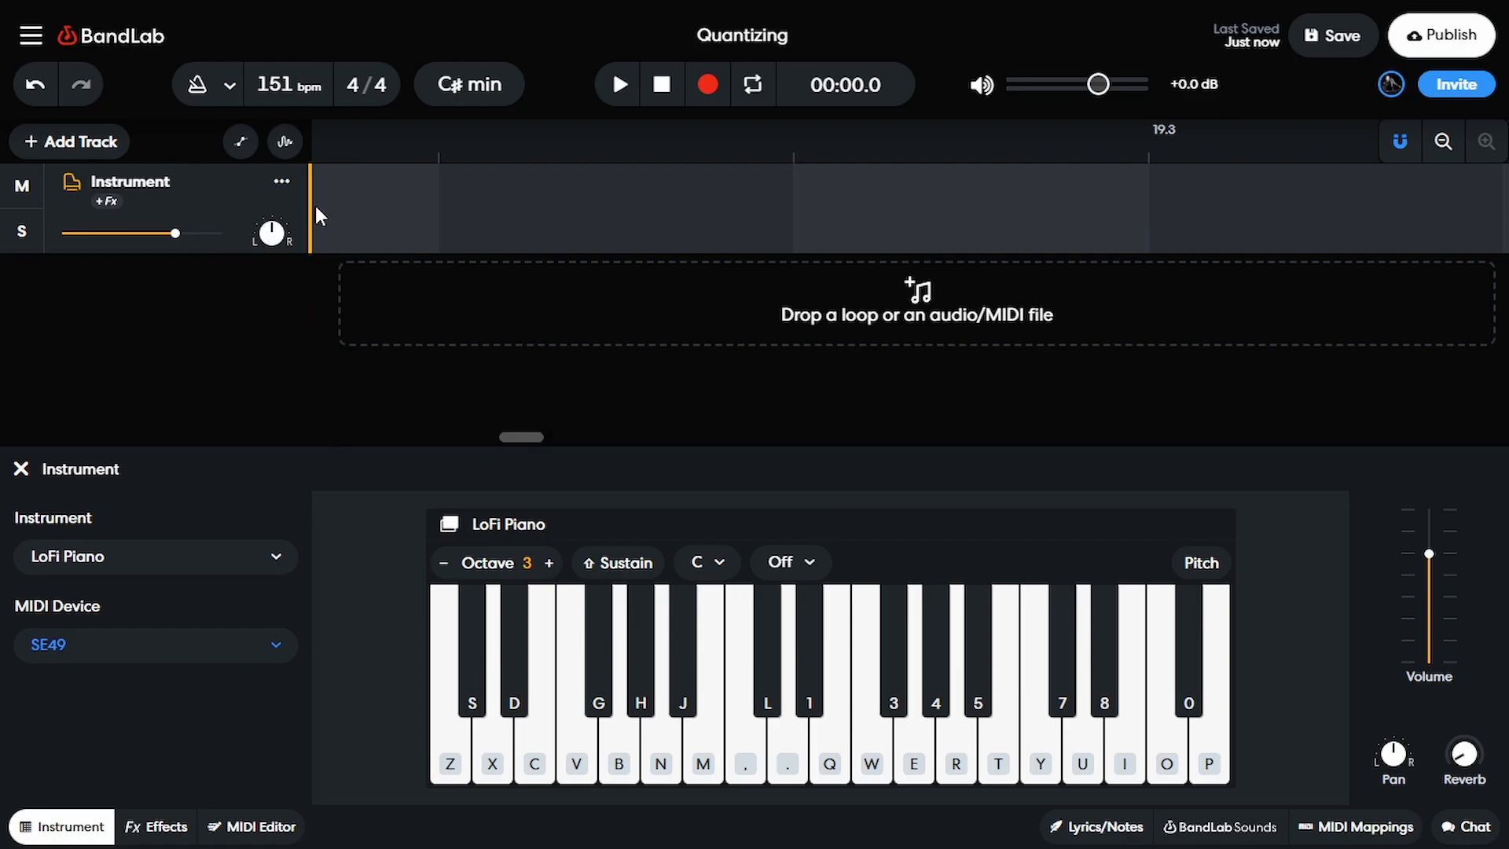
# Import the MIDI melody file from disk as an eight-bar region and show its notes in the MIDI Editor.
pyautogui.click(280, 180)
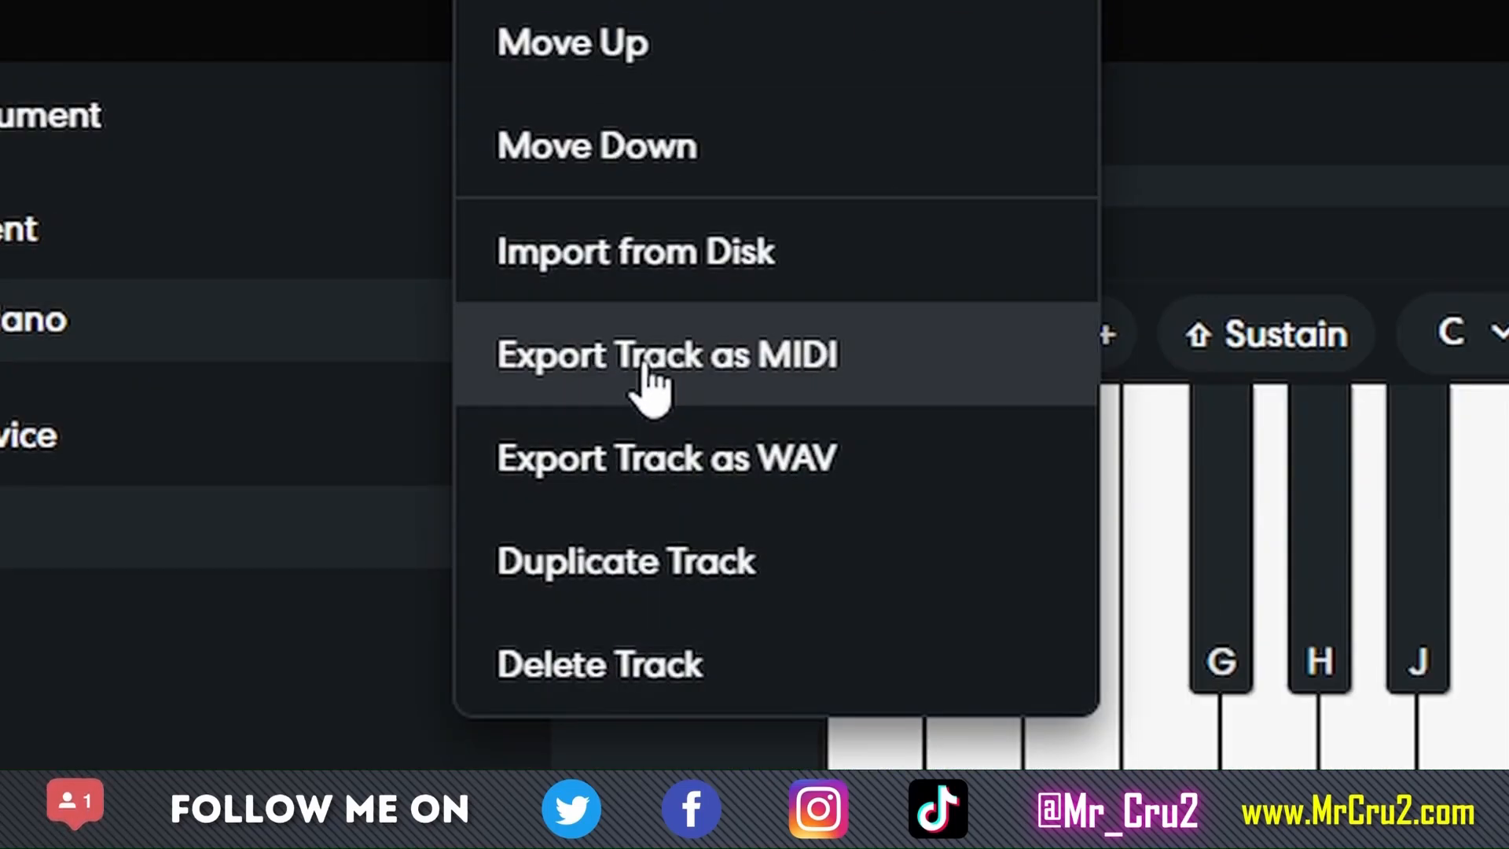
pyautogui.click(651, 378)
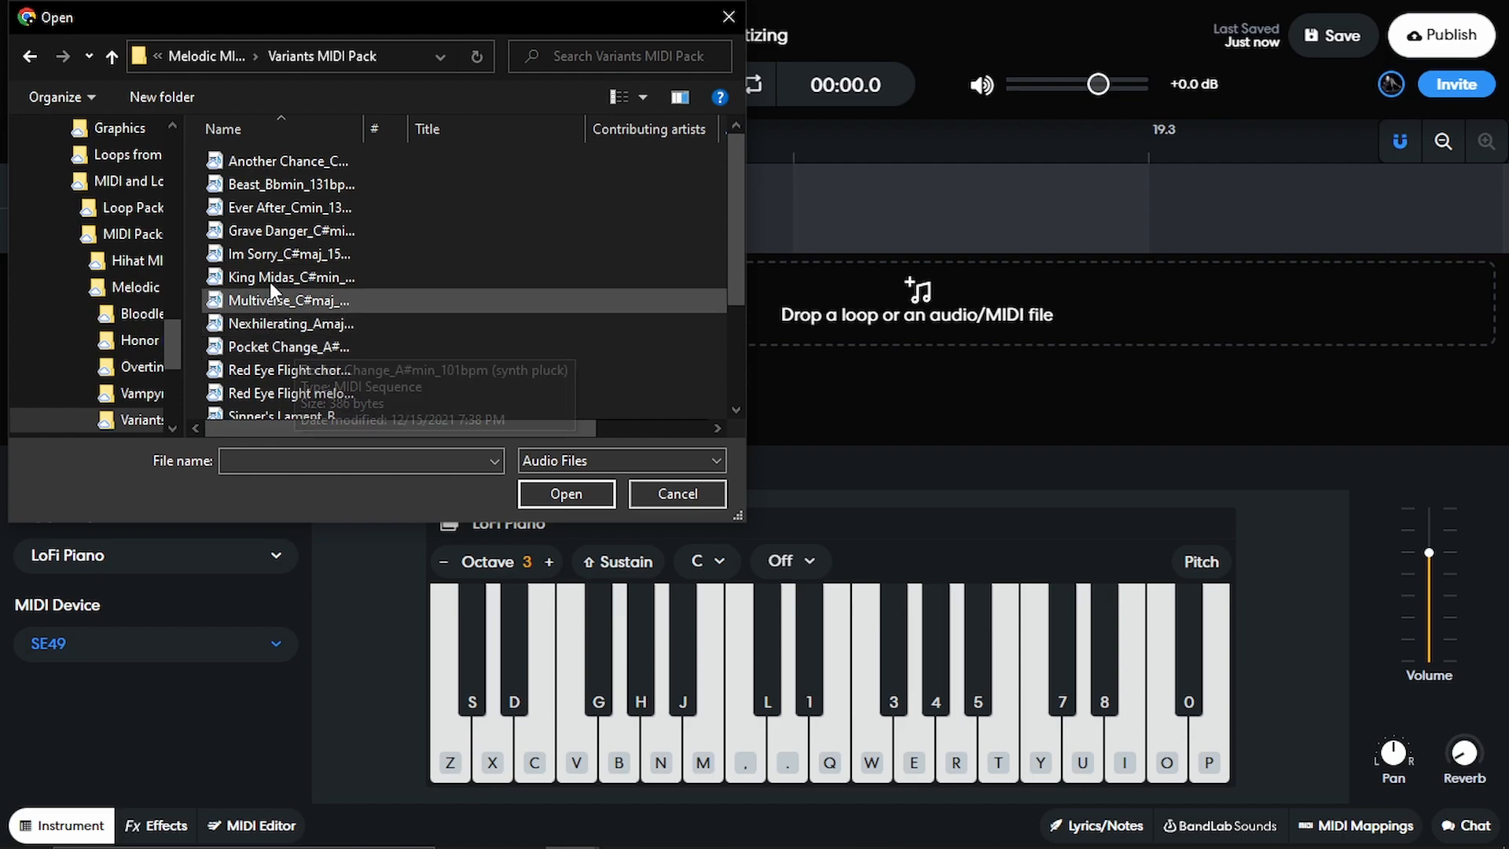
pyautogui.scroll(-3)
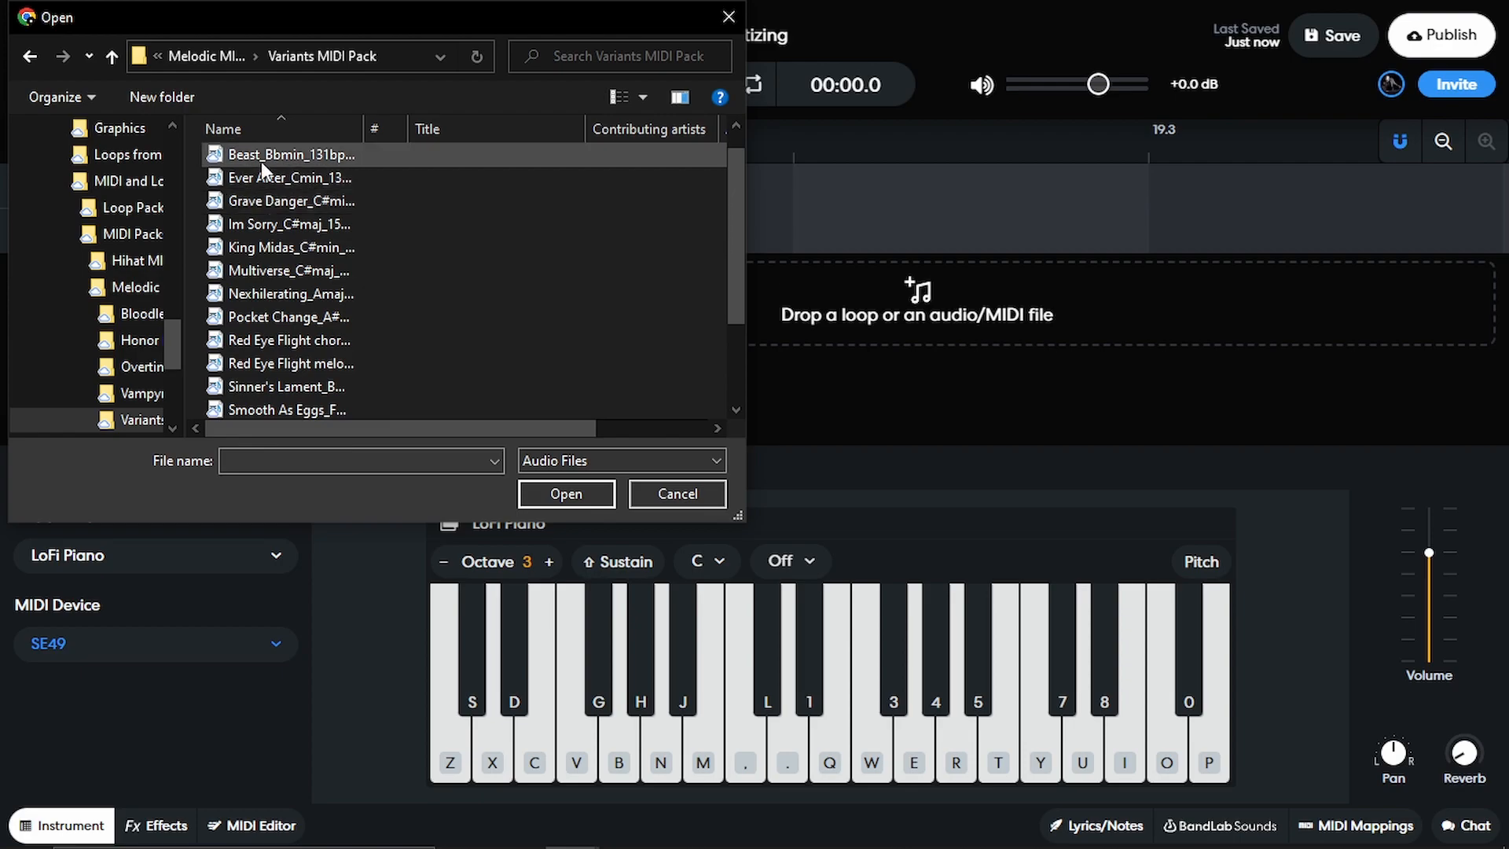
pyautogui.click(676, 494)
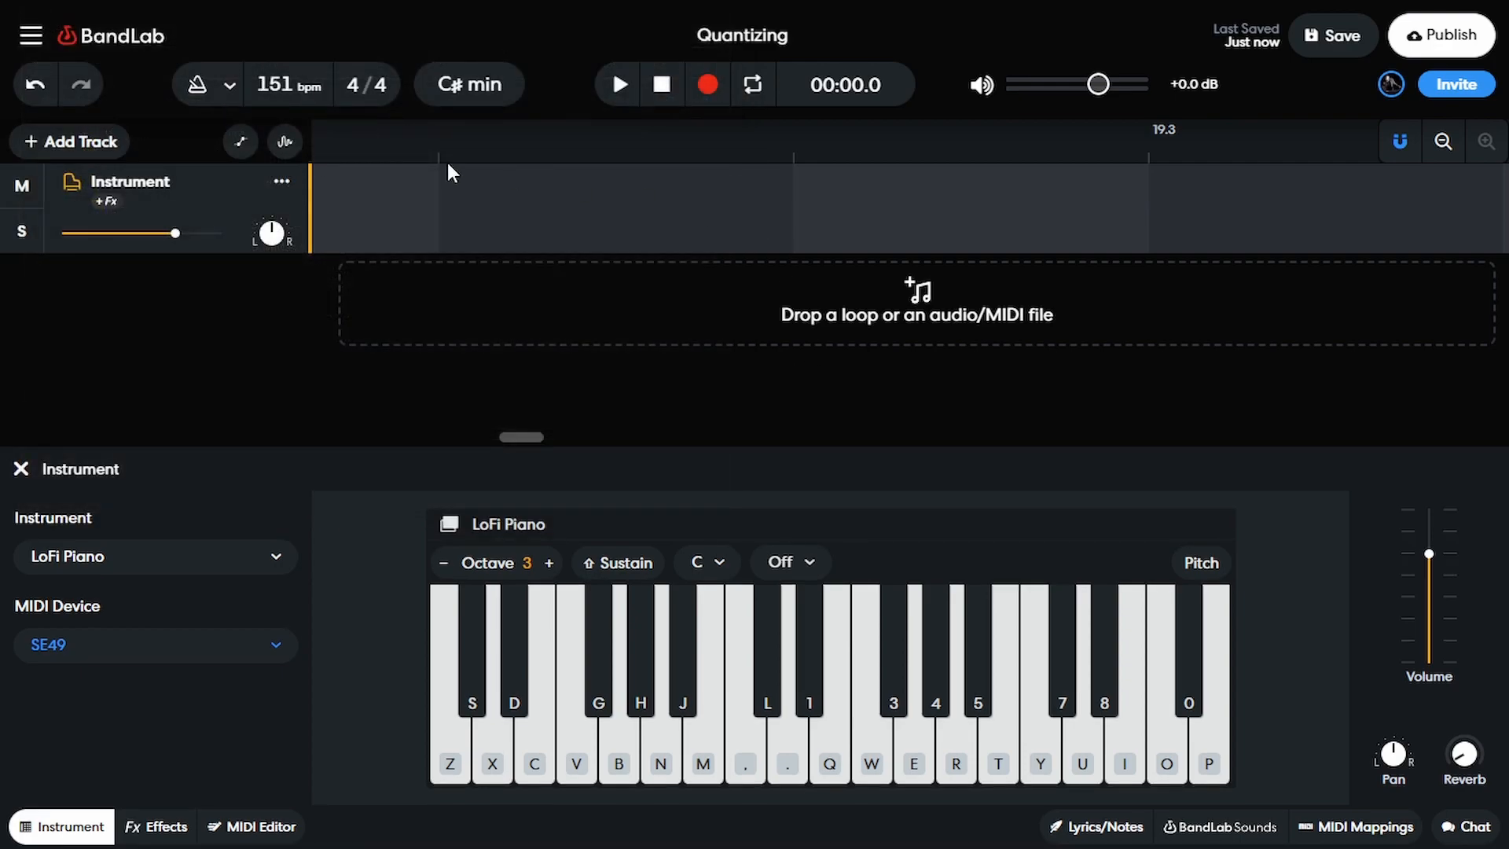
pyautogui.click(251, 827)
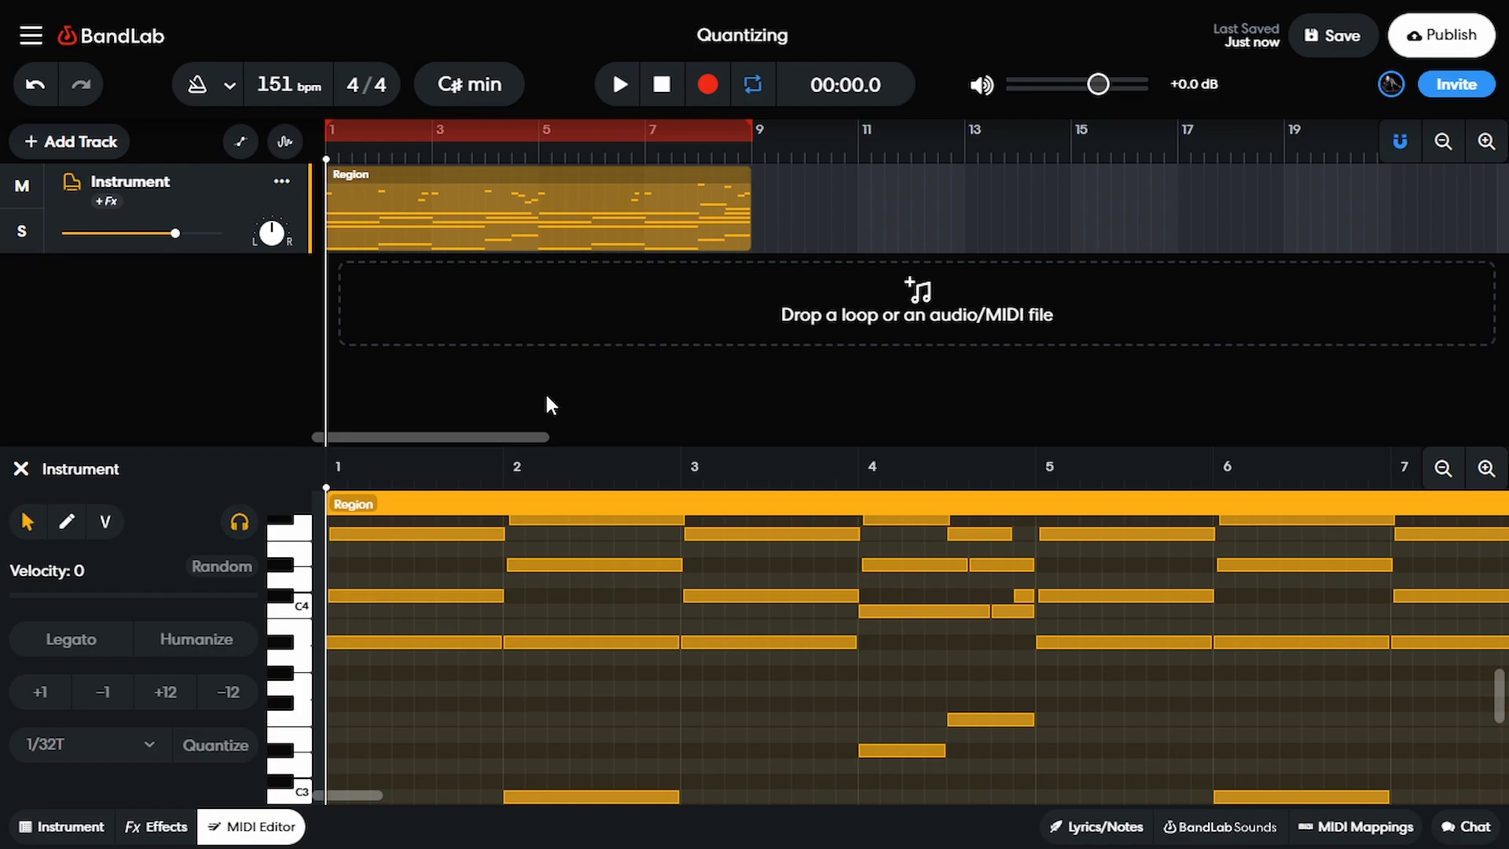
pyautogui.click(619, 84)
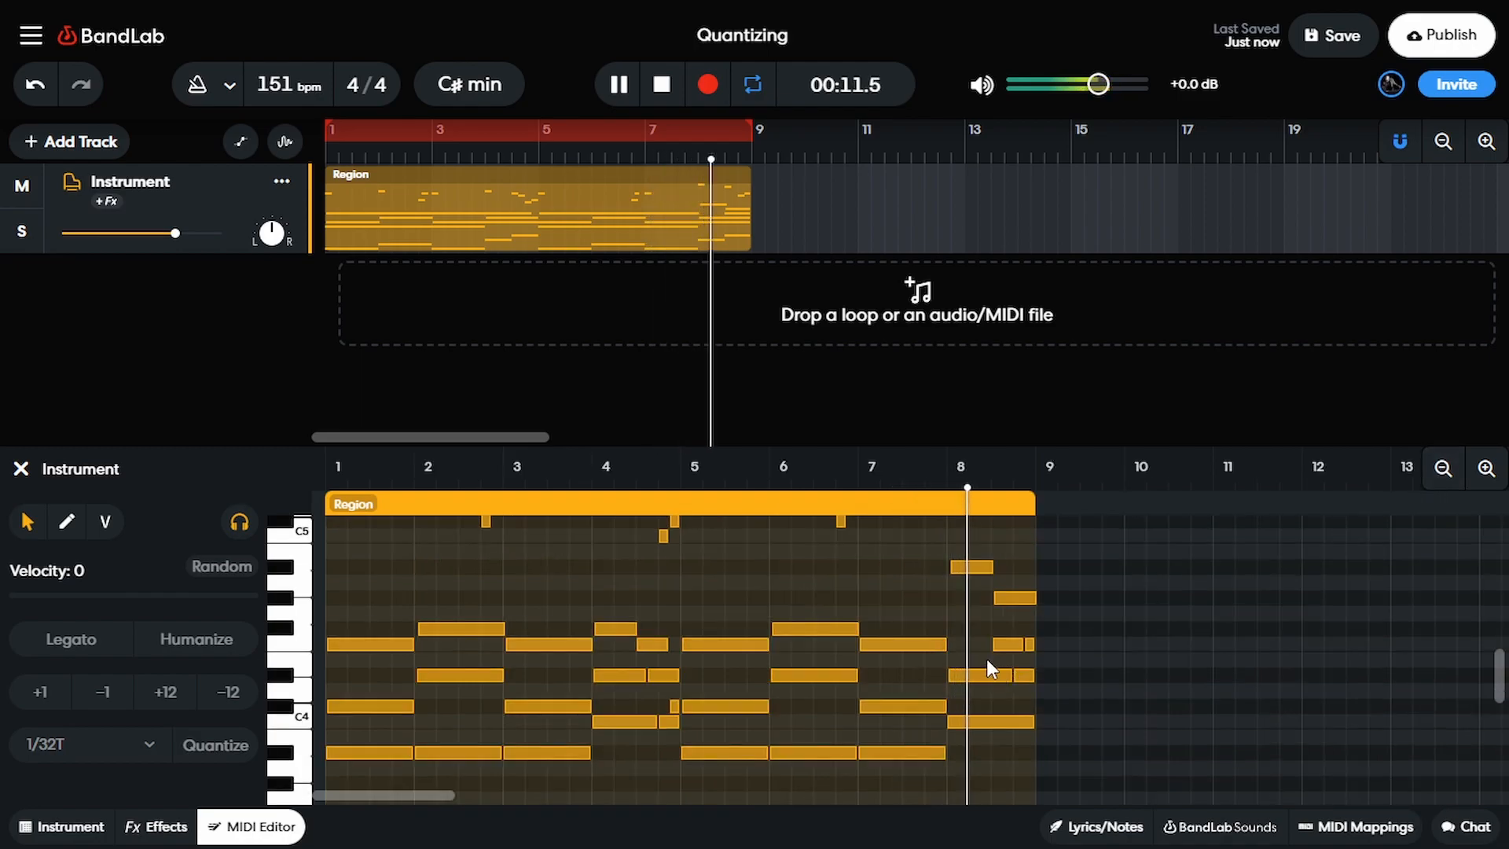
pyautogui.click(664, 84)
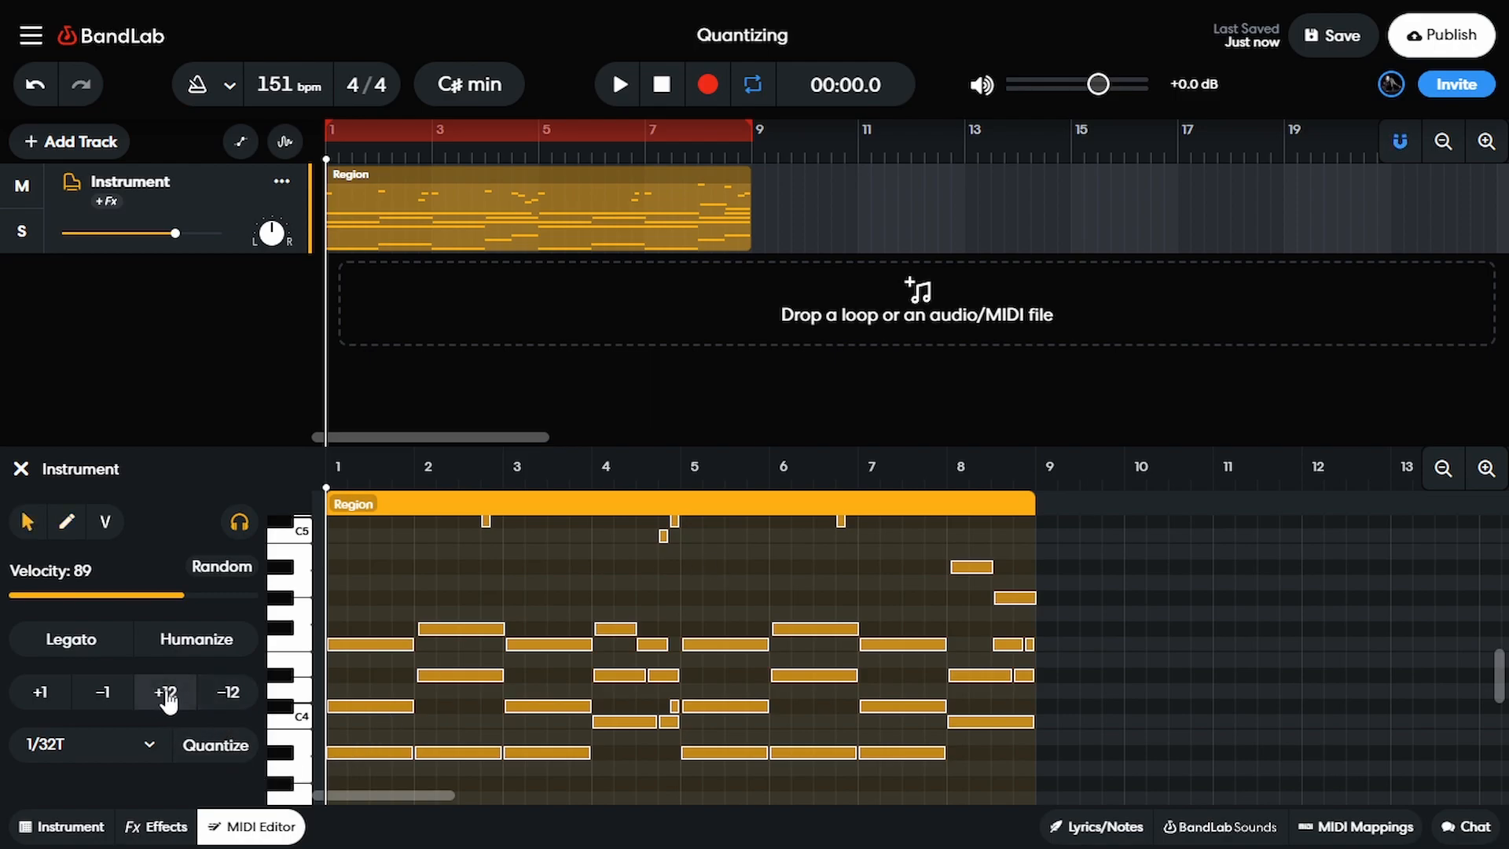
# Transpose all selected notes up +12 semitones, then play back and stop the raised melody.
pyautogui.click(165, 692)
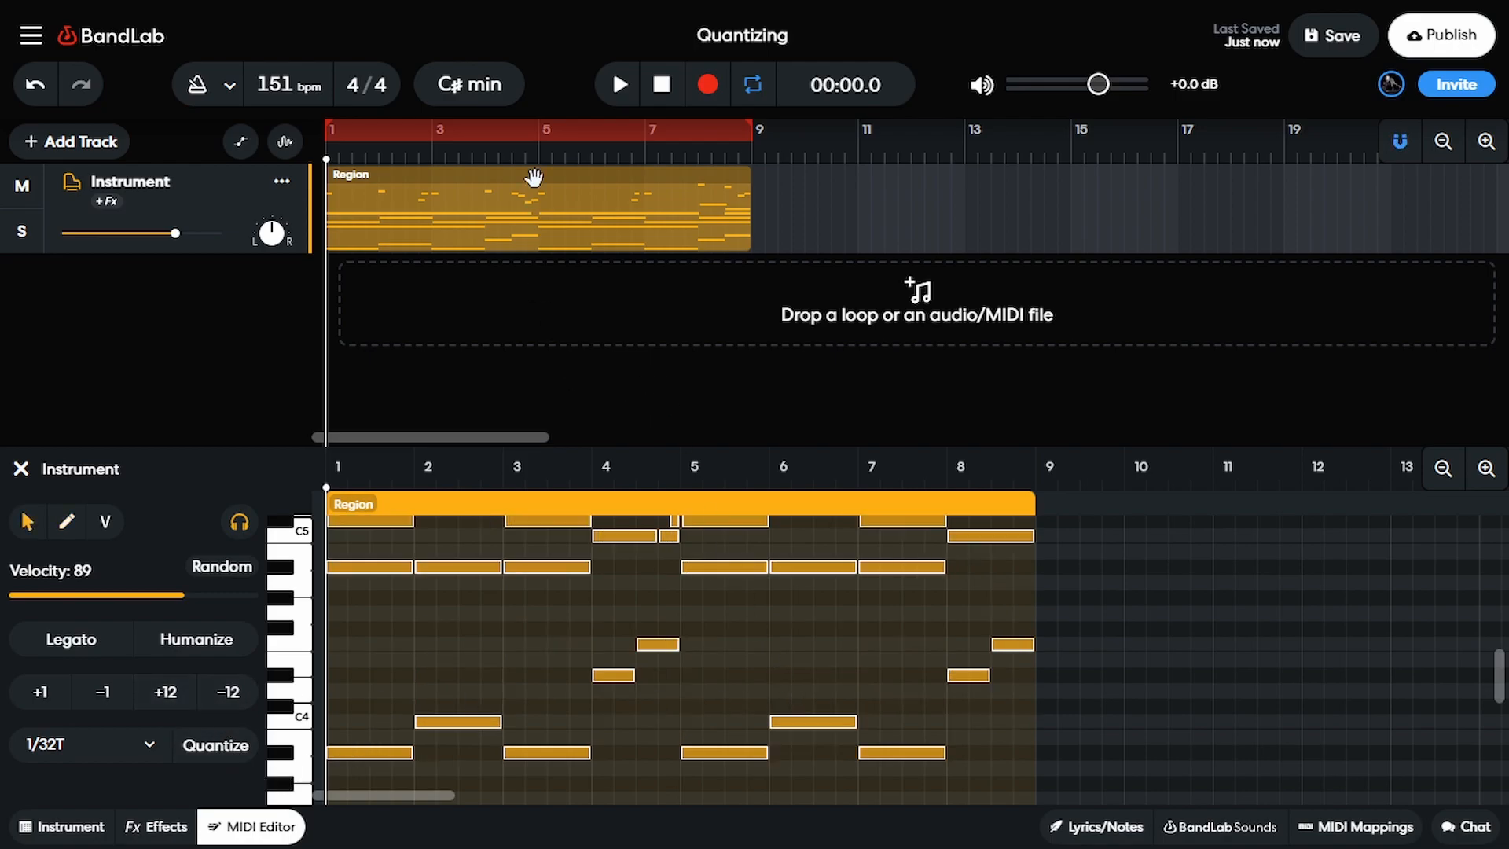
pyautogui.click(620, 83)
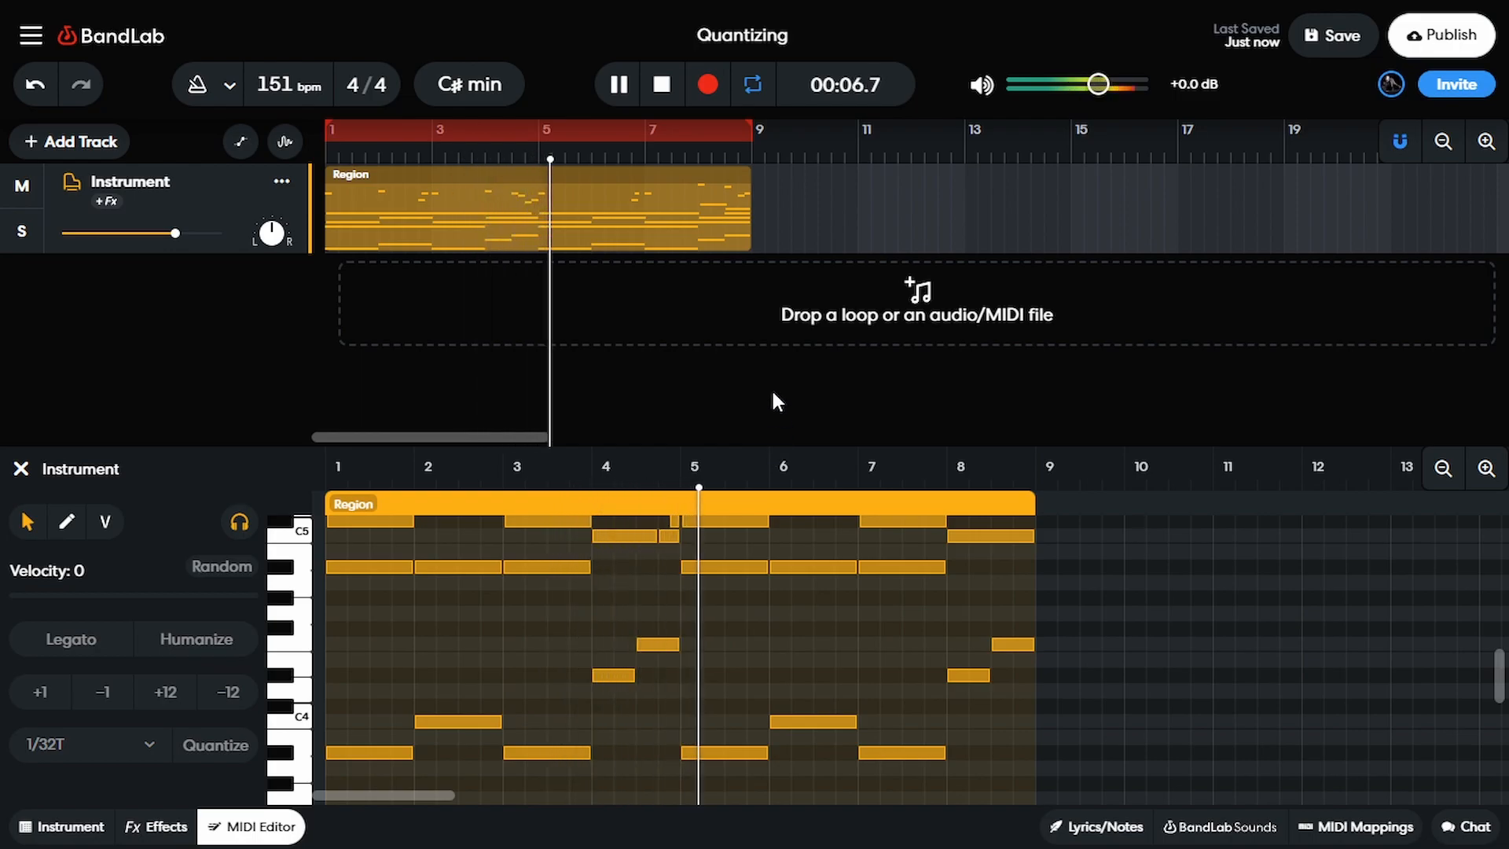
pyautogui.click(620, 83)
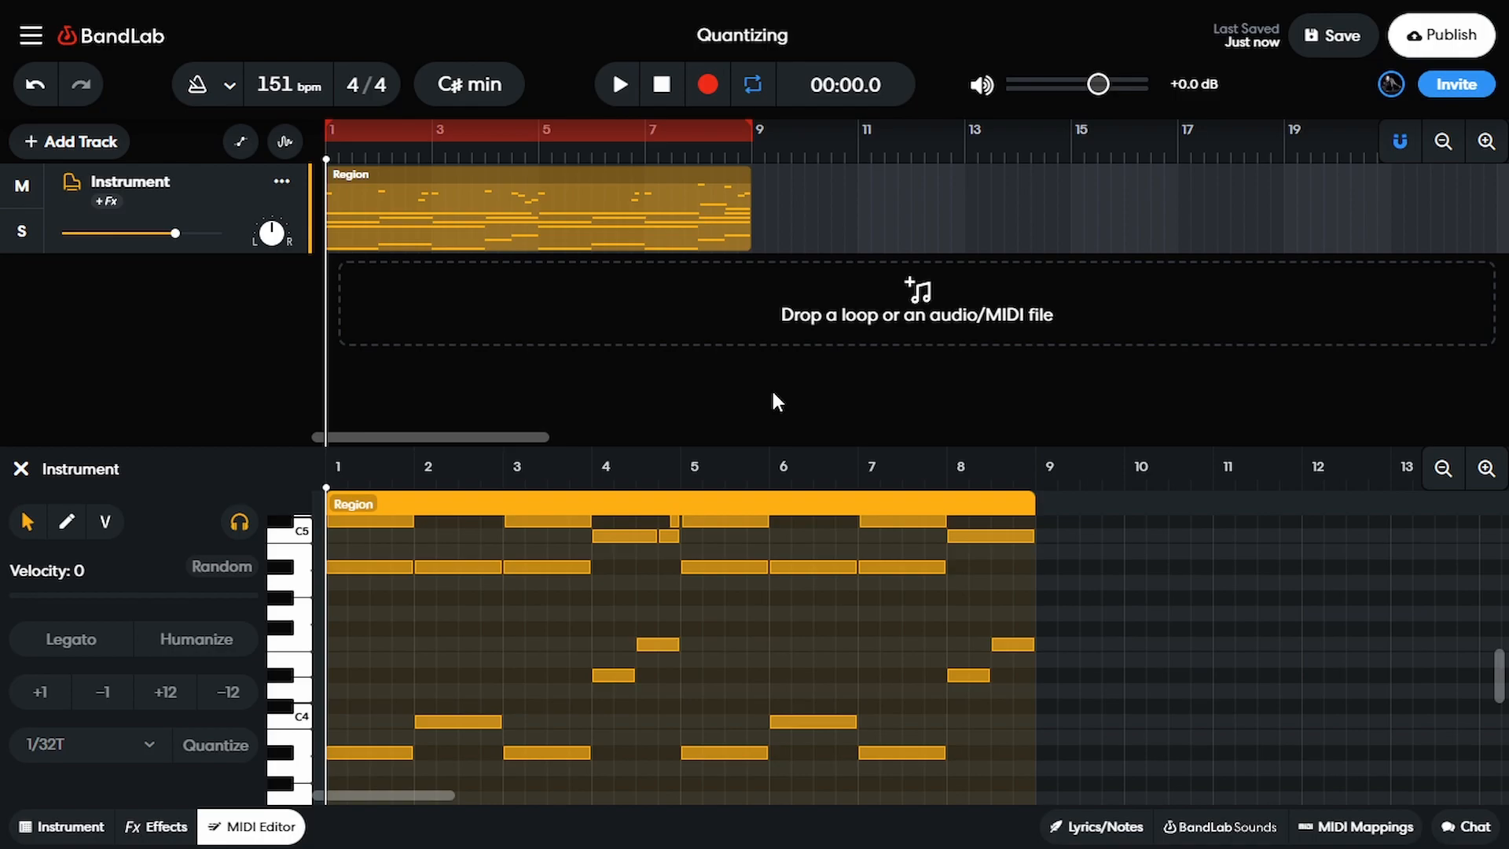
pyautogui.moveTo(765, 374)
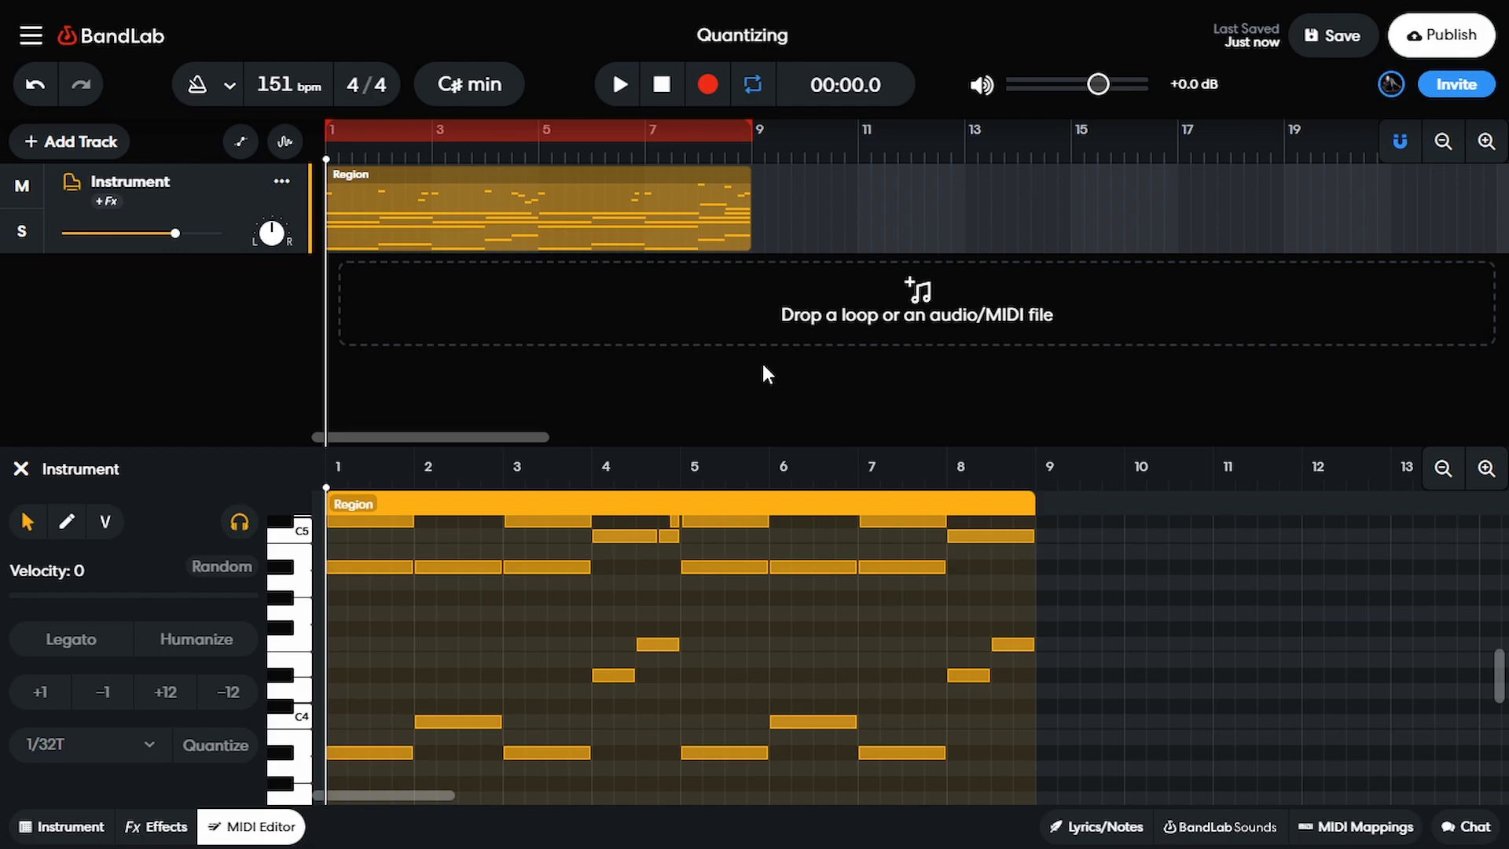